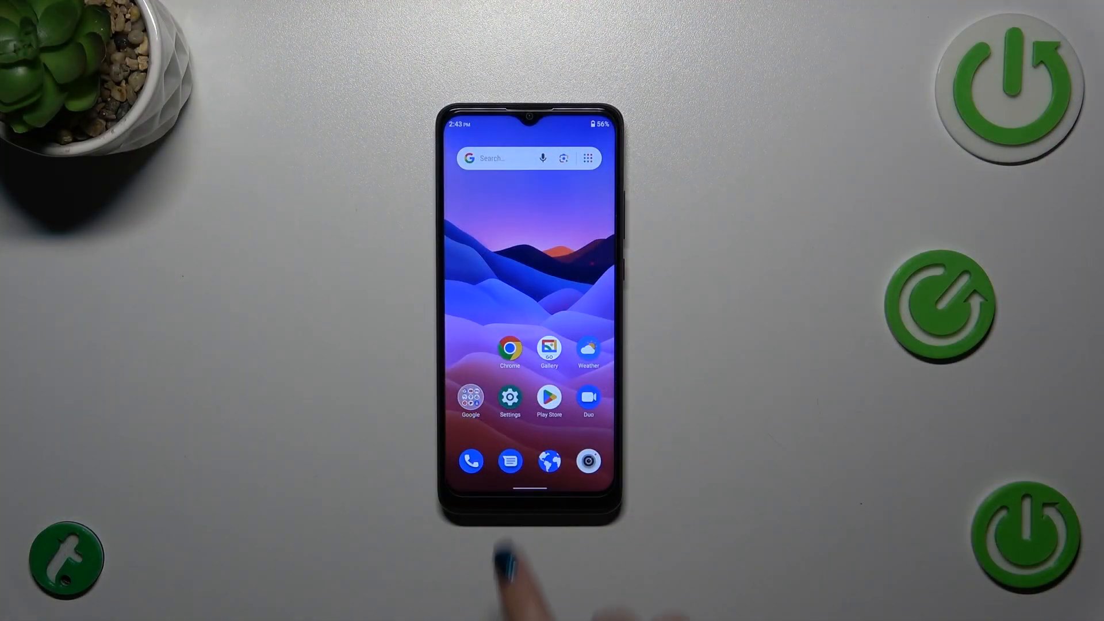
# - Reach the Security settings page from the home screen's Settings app
pyautogui.click(511, 400)
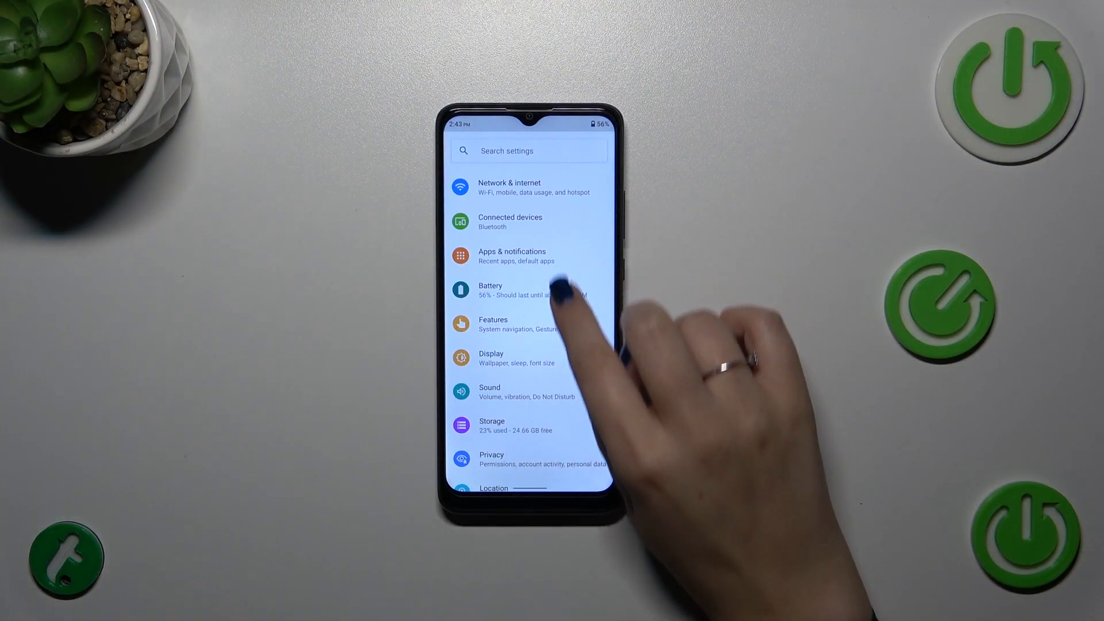
pyautogui.scroll(-3)
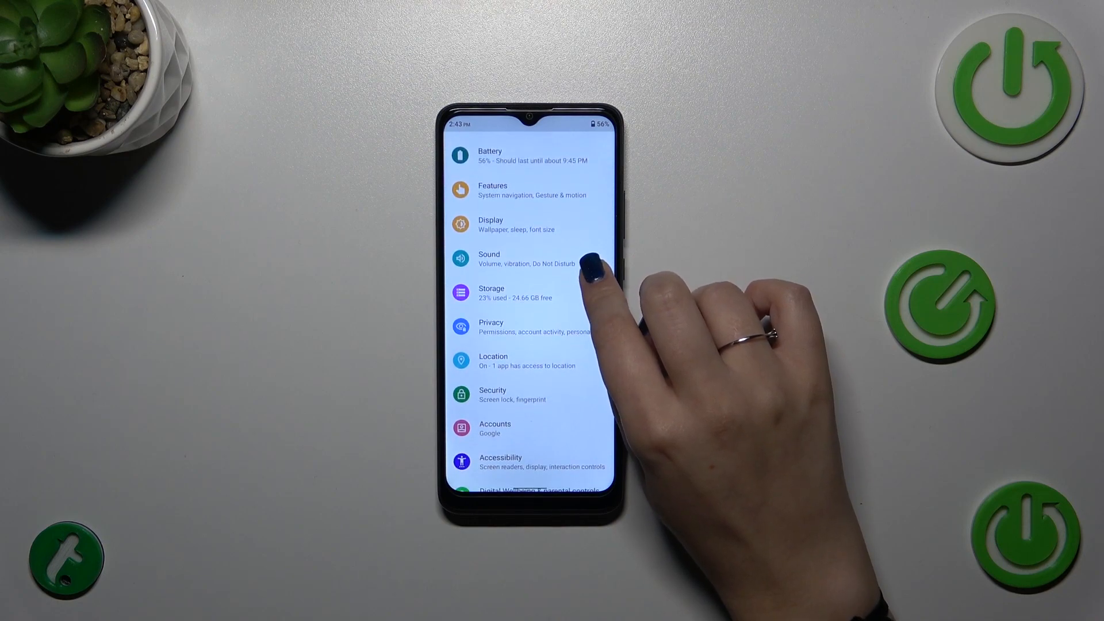
pyautogui.click(492, 393)
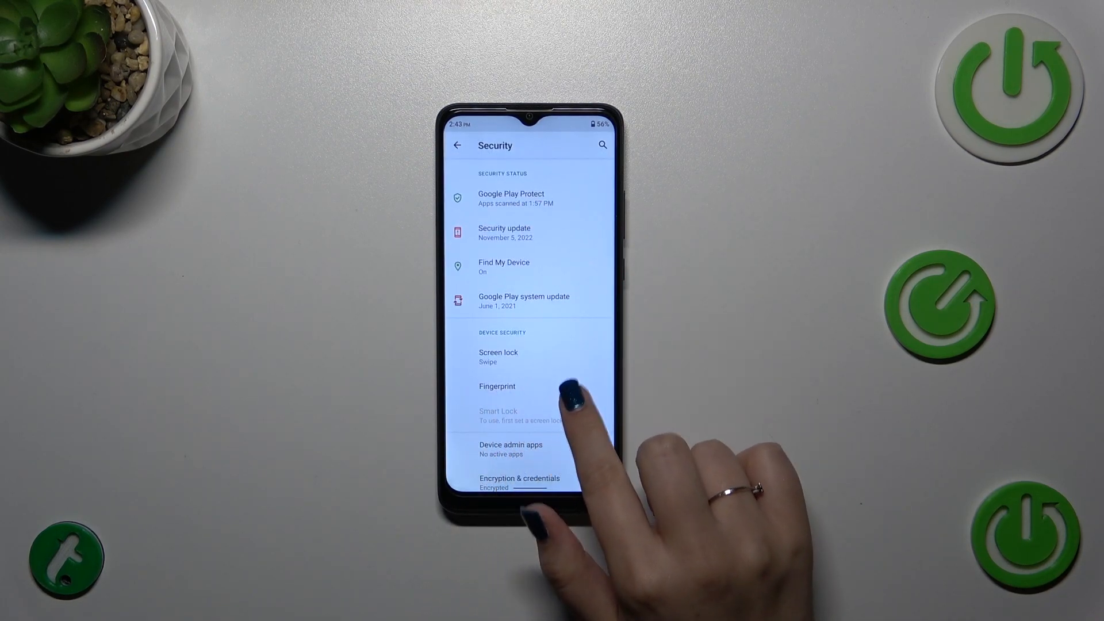
# - Begin fingerprint setup, reaching the backup screen lock choices
pyautogui.click(497, 386)
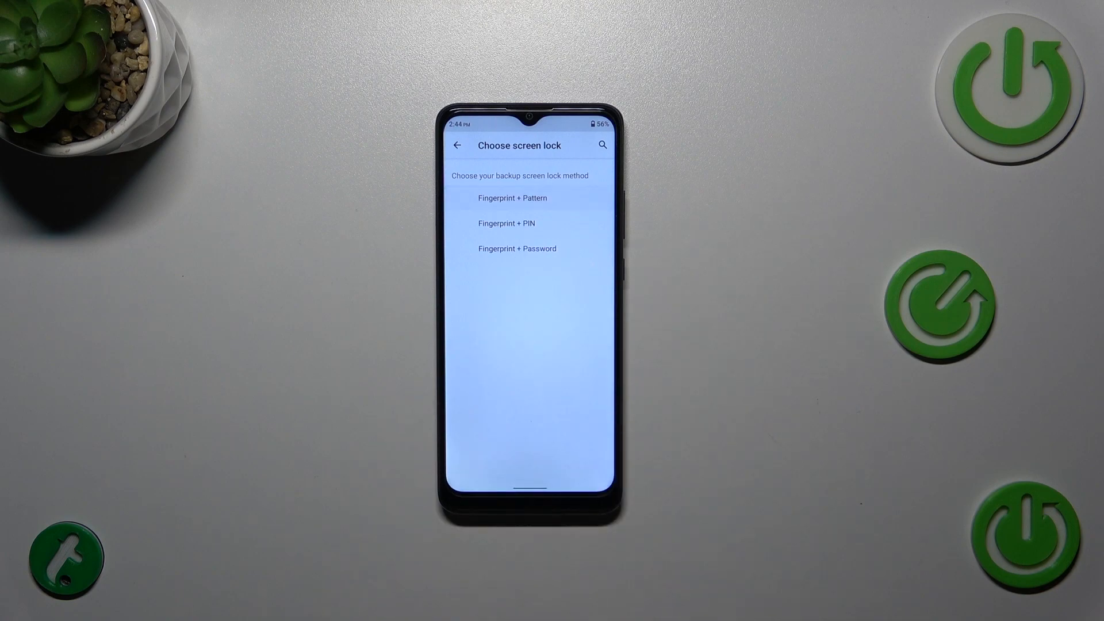
# - Choose Fingerprint + Pattern and set an L-shaped pattern as the backup lock
pyautogui.click(513, 198)
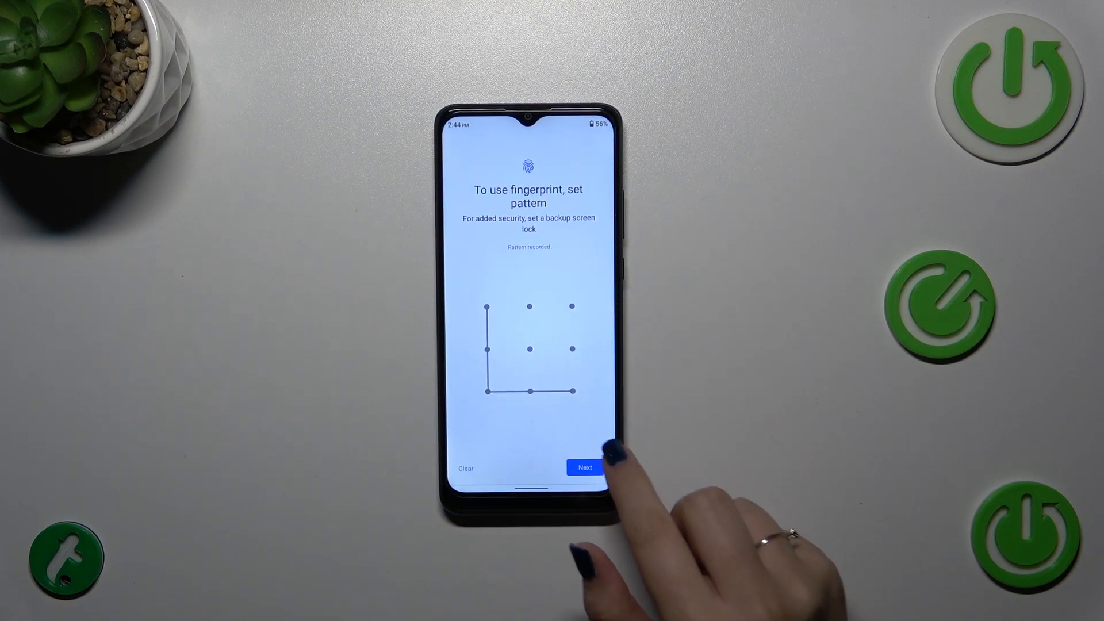
pyautogui.click(584, 467)
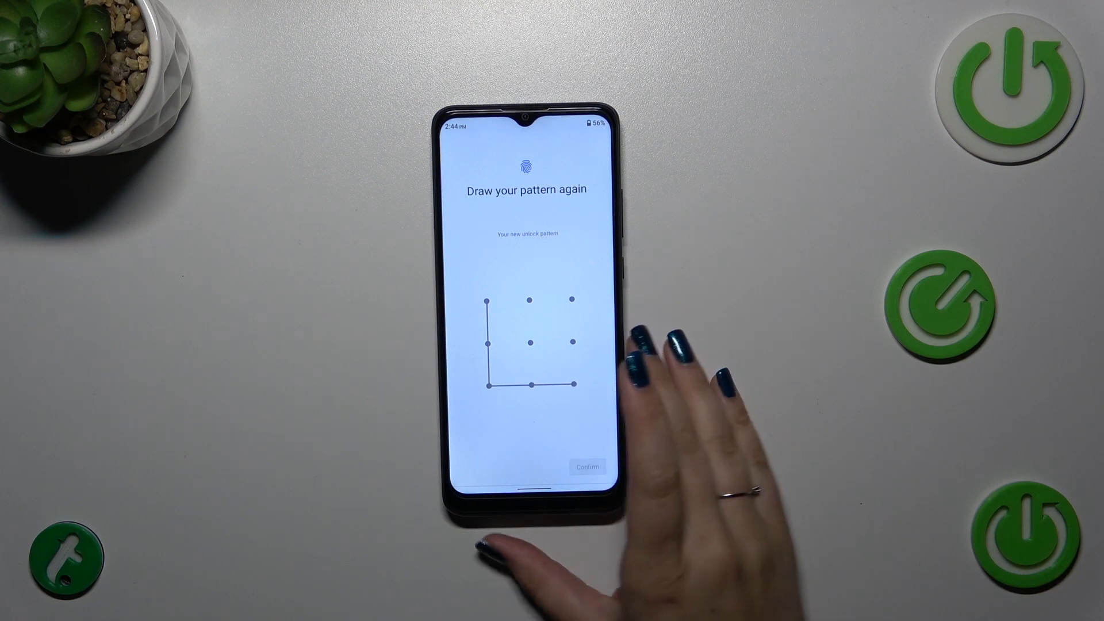
pyautogui.click(585, 466)
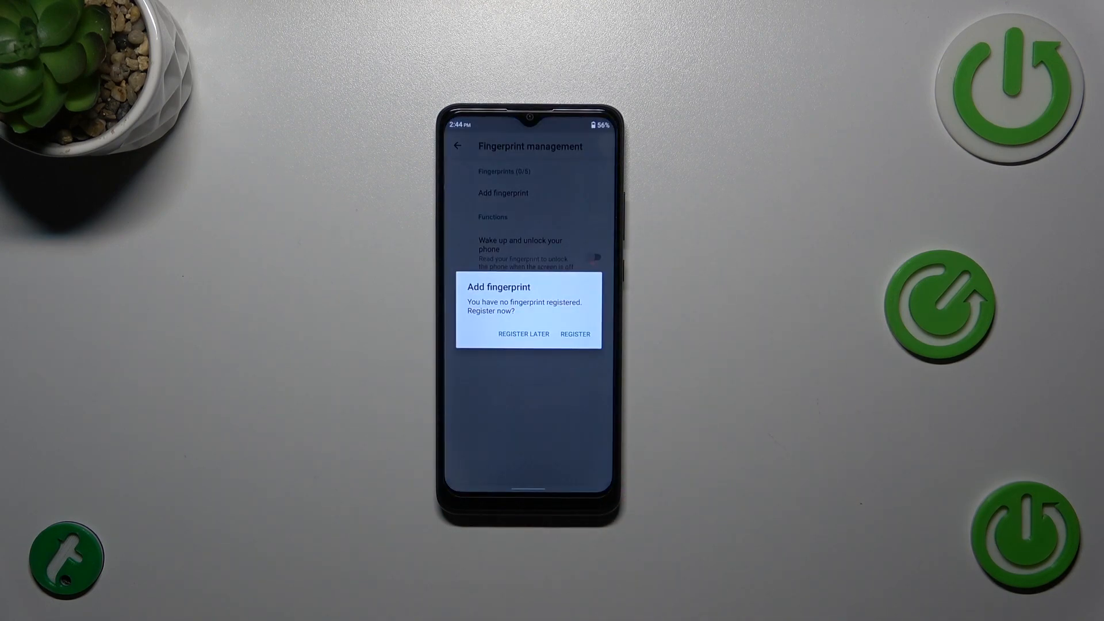
# - Register Fingerprint1 via Add fingerprint and view its details for renaming or deleting
pyautogui.click(523, 333)
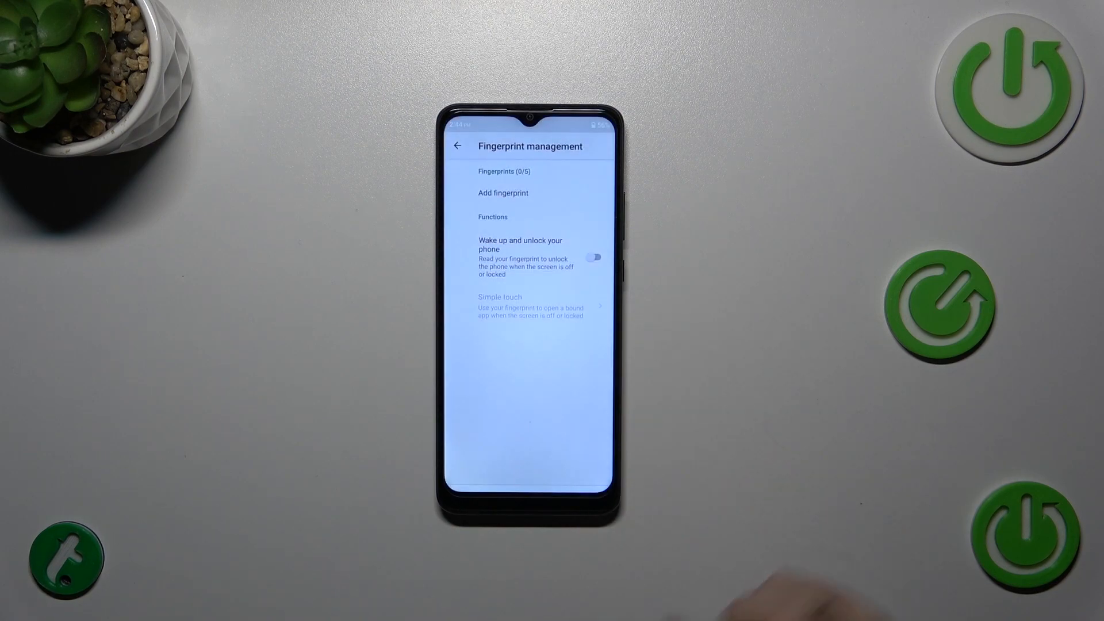
pyautogui.click(504, 193)
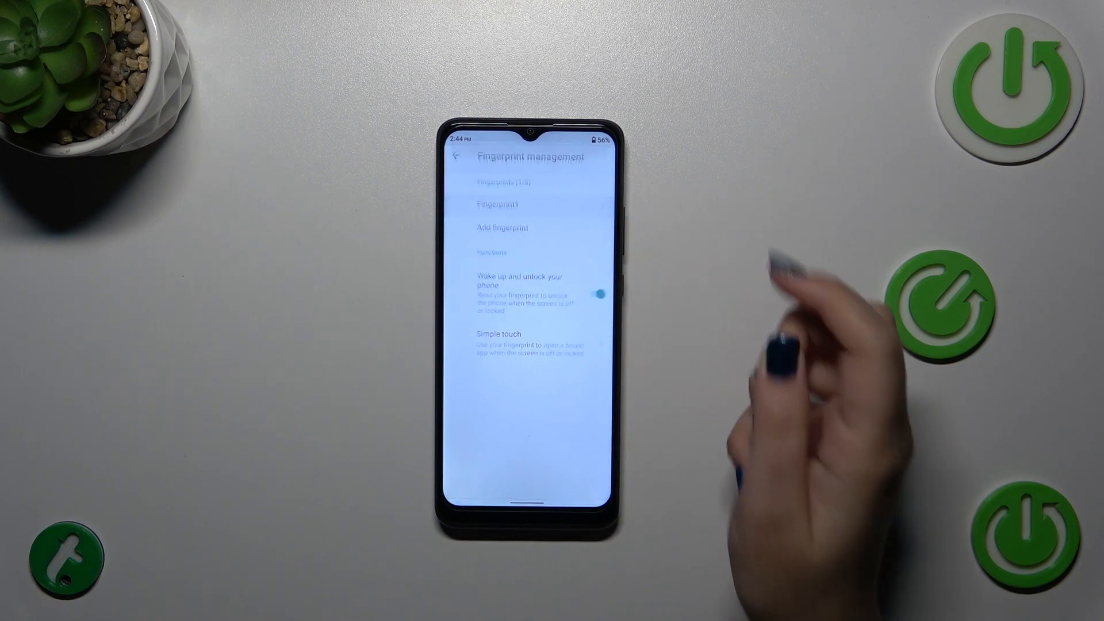
pyautogui.click(490, 204)
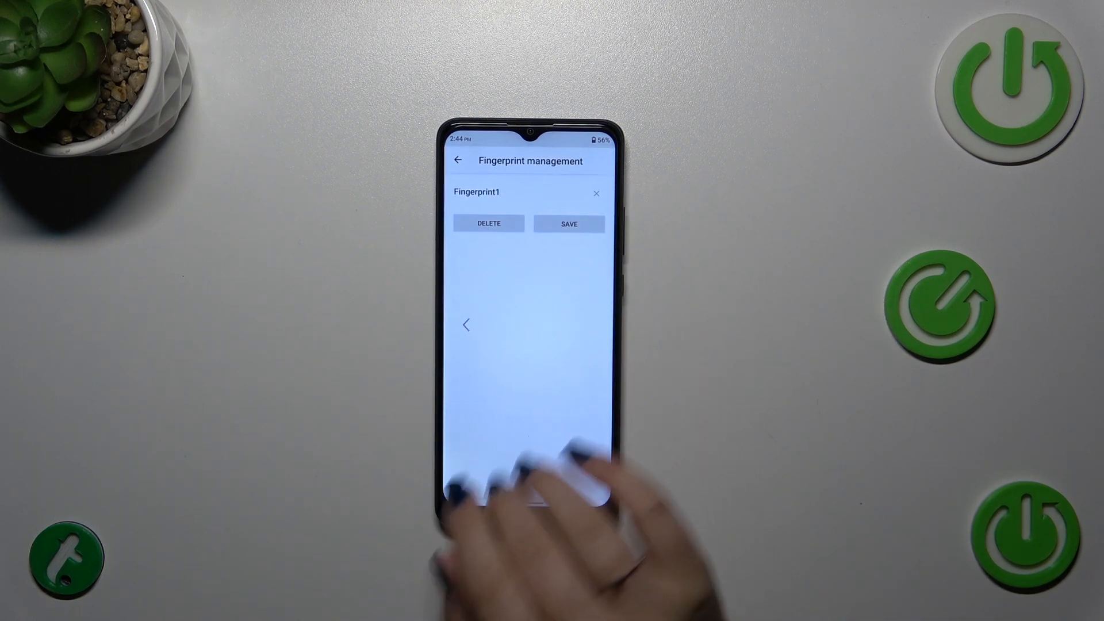